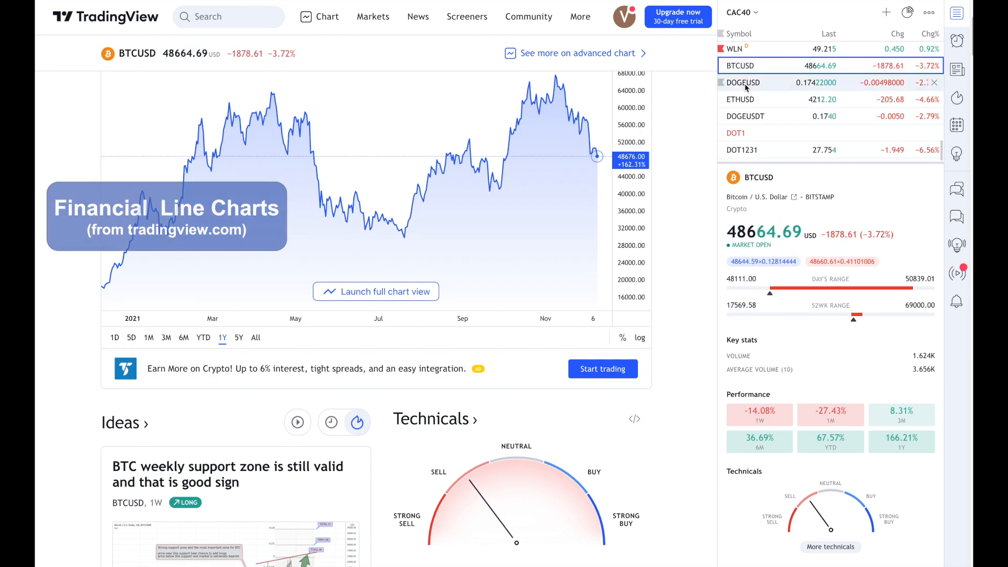
Step: Load the DOGEUSD one-year price chart from the watchlist in place of Bitcoin
click(743, 82)
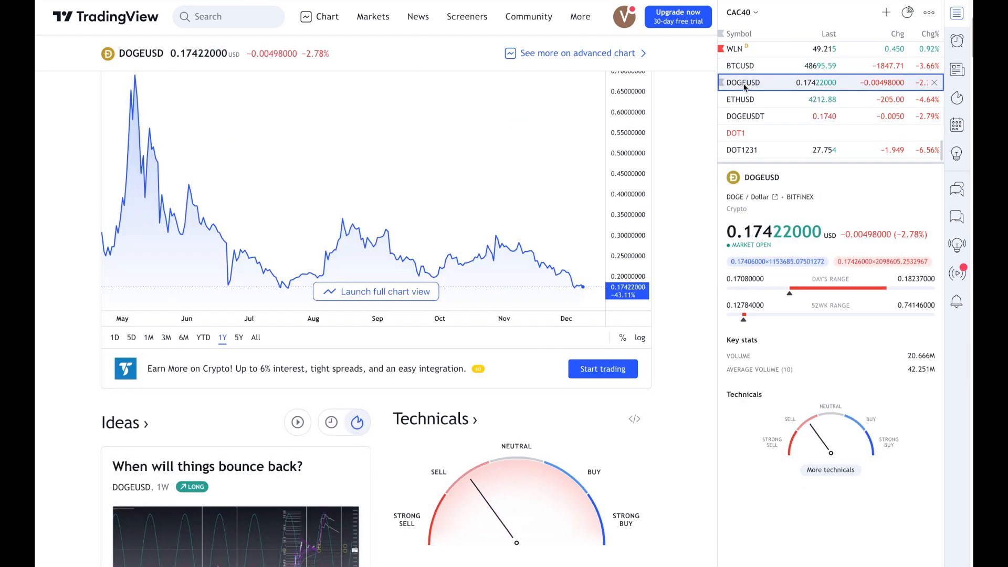
click(740, 98)
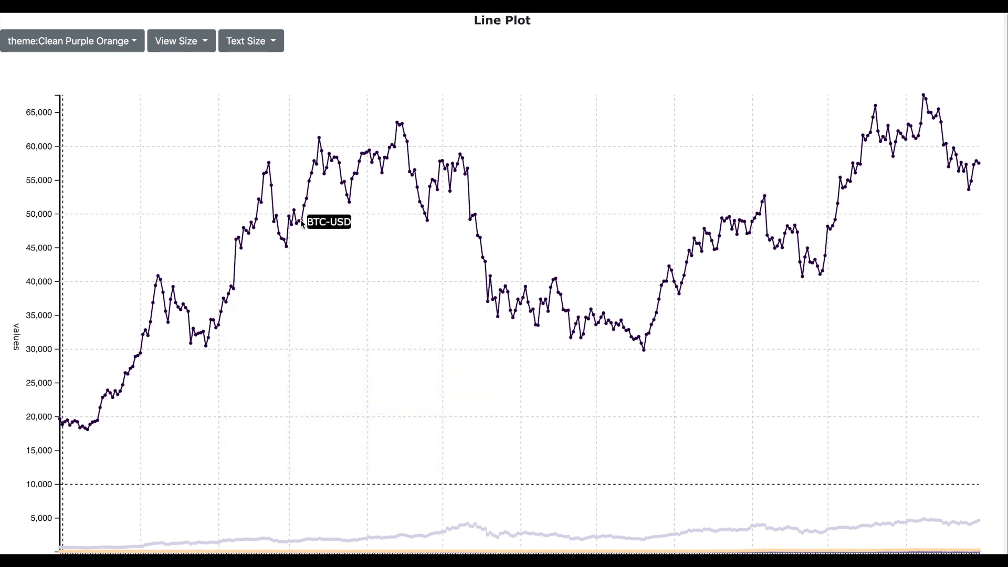
mouse_move(342, 456)
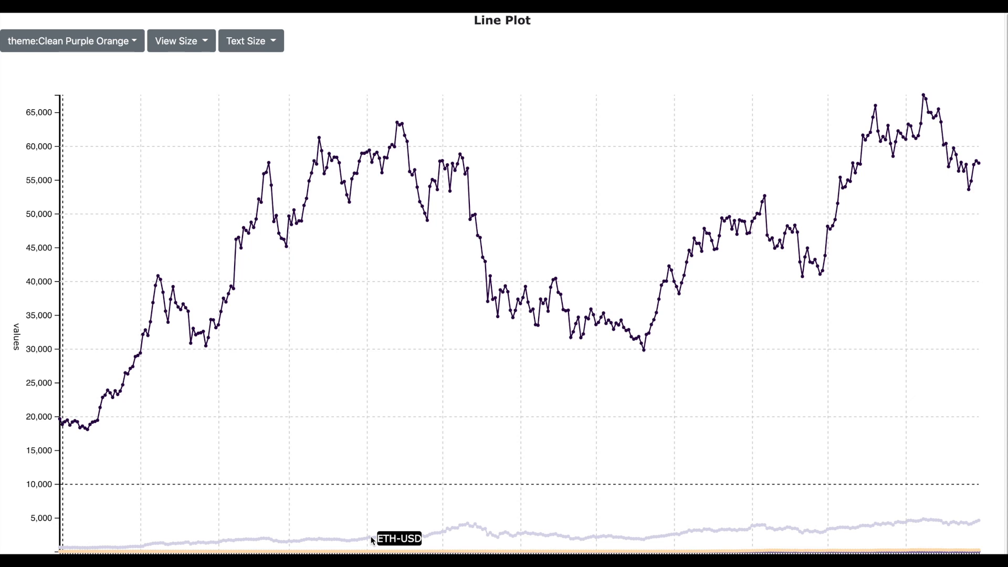
mouse_move(372, 548)
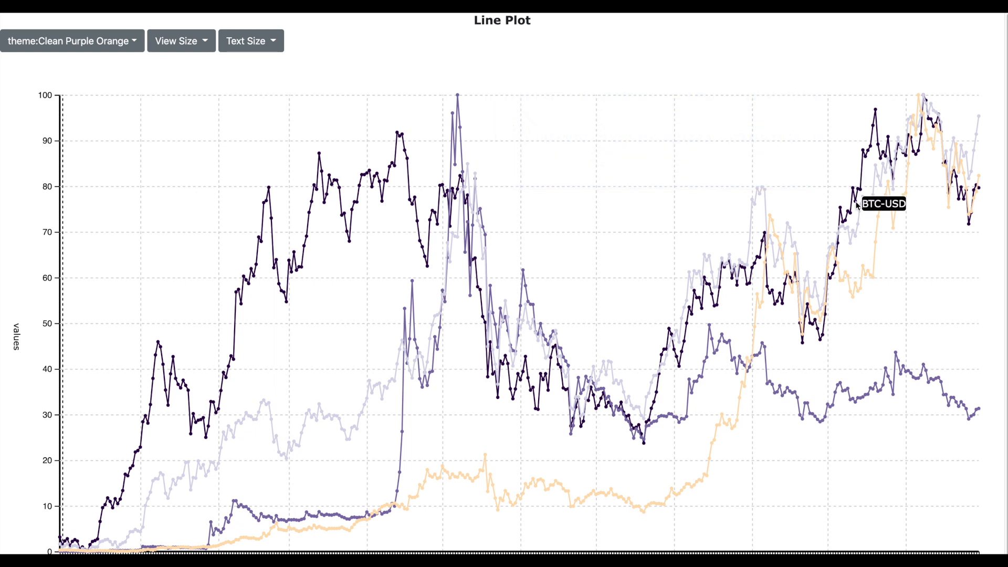
mouse_move(856, 236)
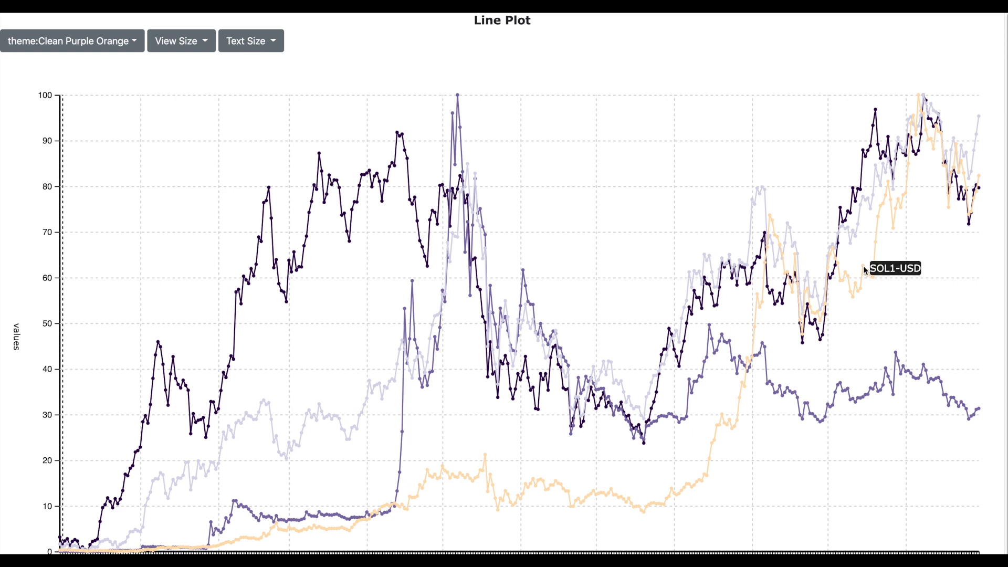
mouse_move(867, 298)
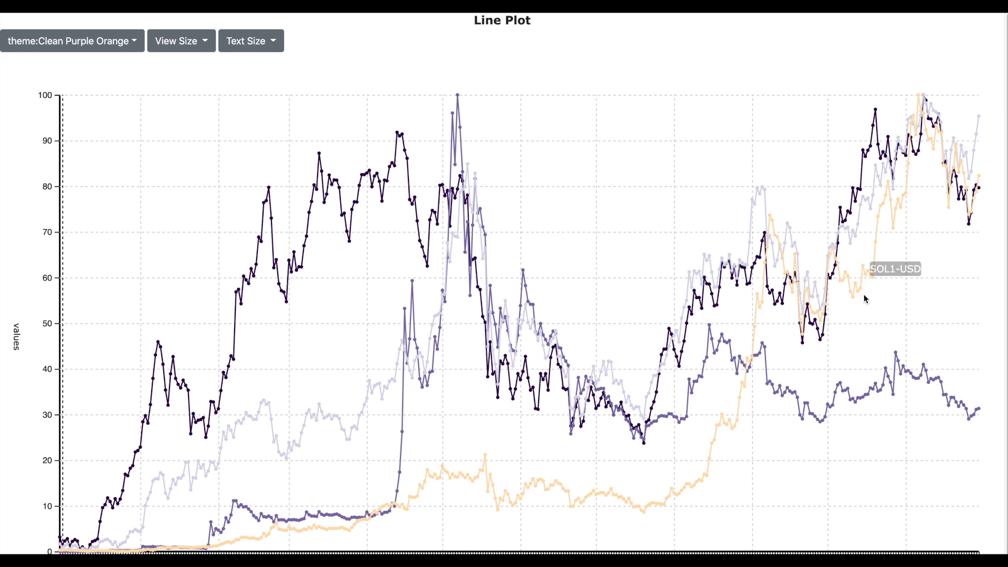
mouse_move(889, 371)
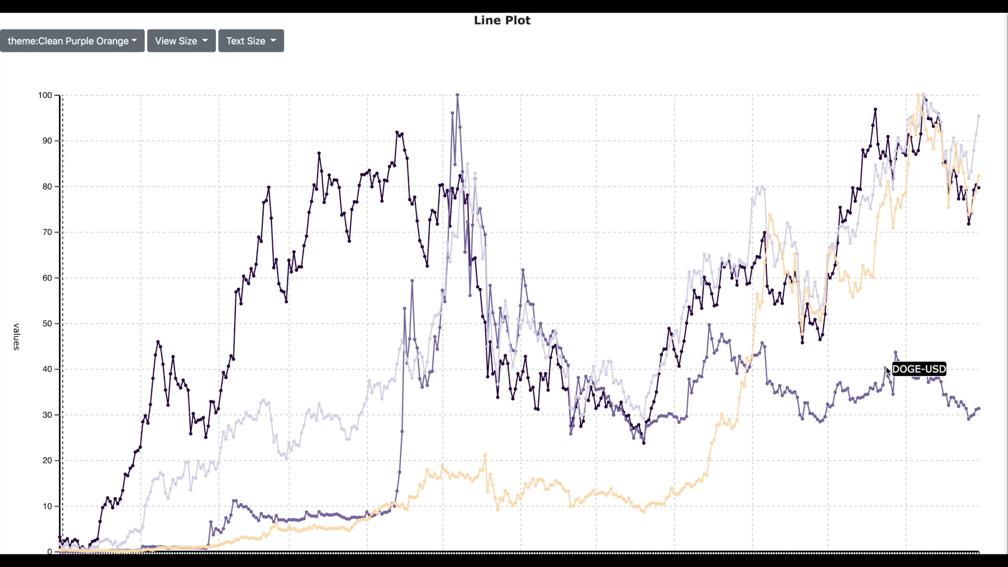
mouse_move(885, 361)
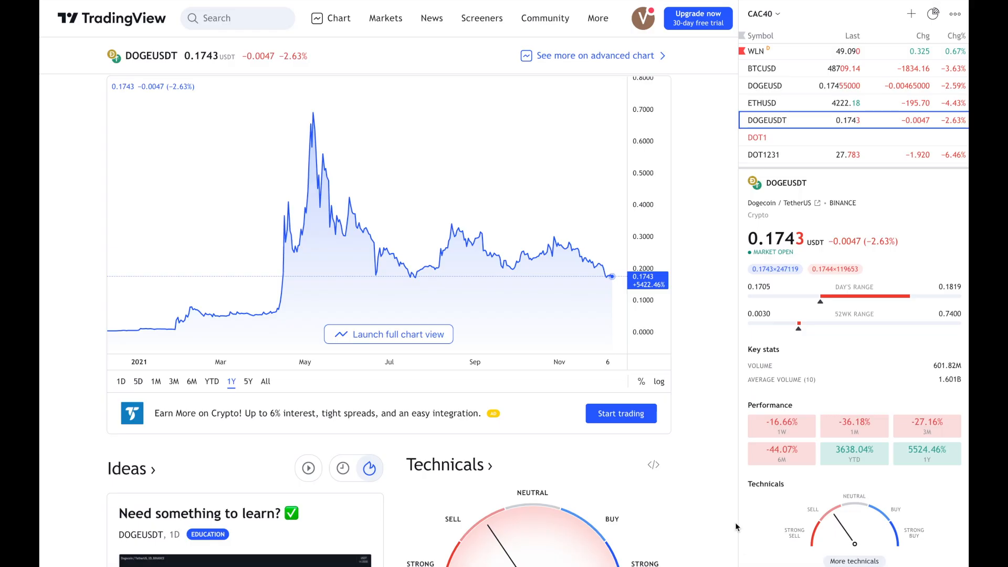
mouse_move(327, 297)
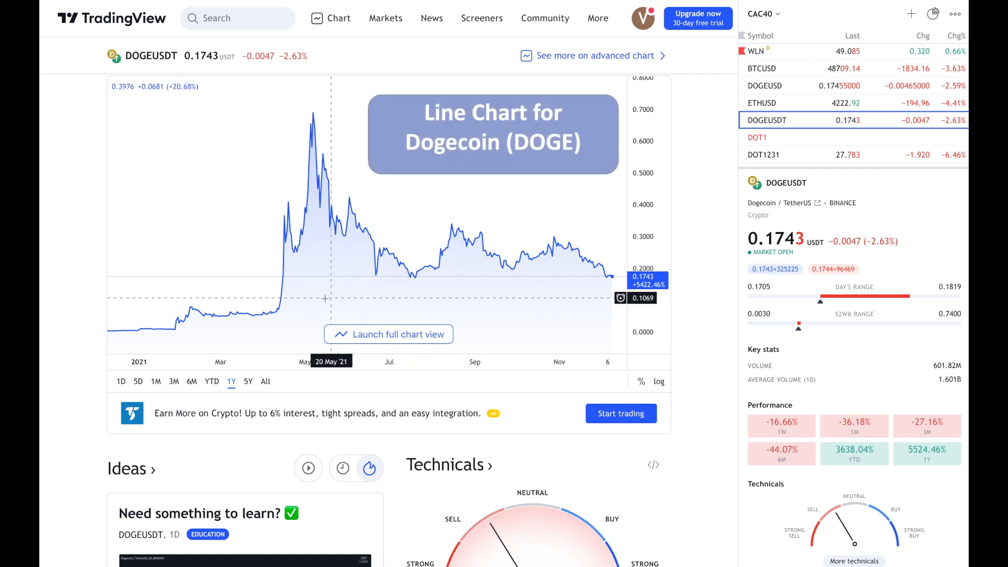
mouse_move(93, 340)
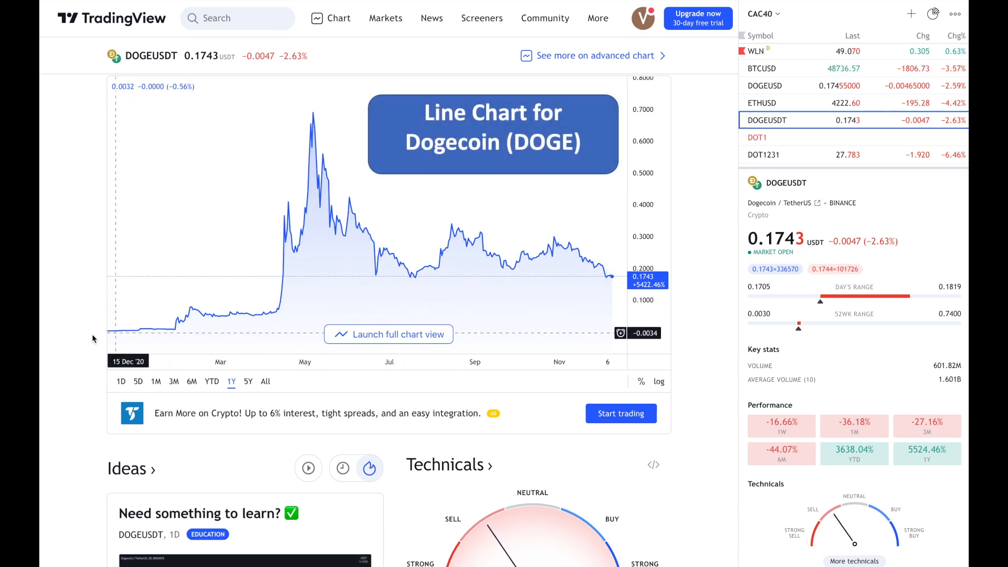
mouse_move(62, 292)
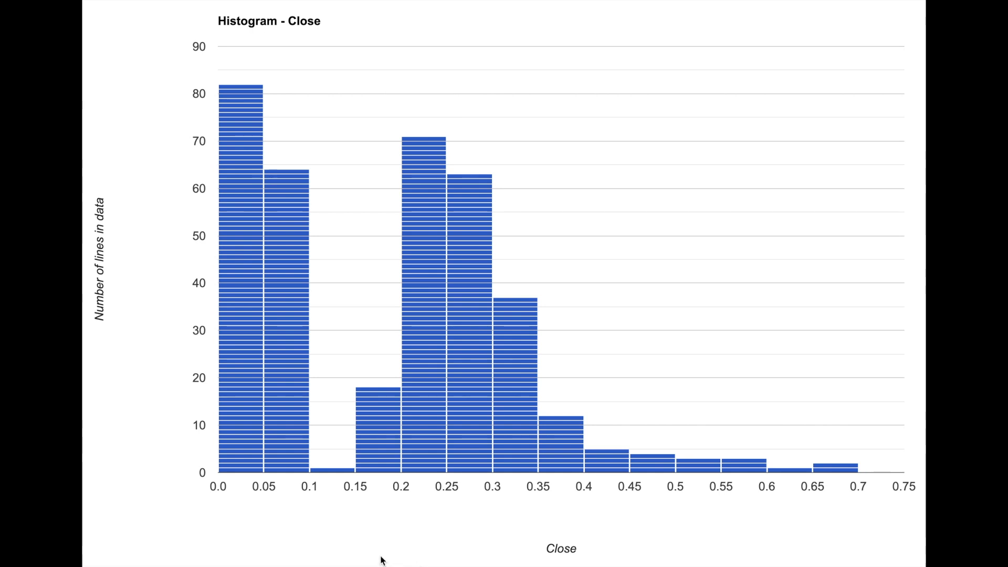
mouse_move(359, 555)
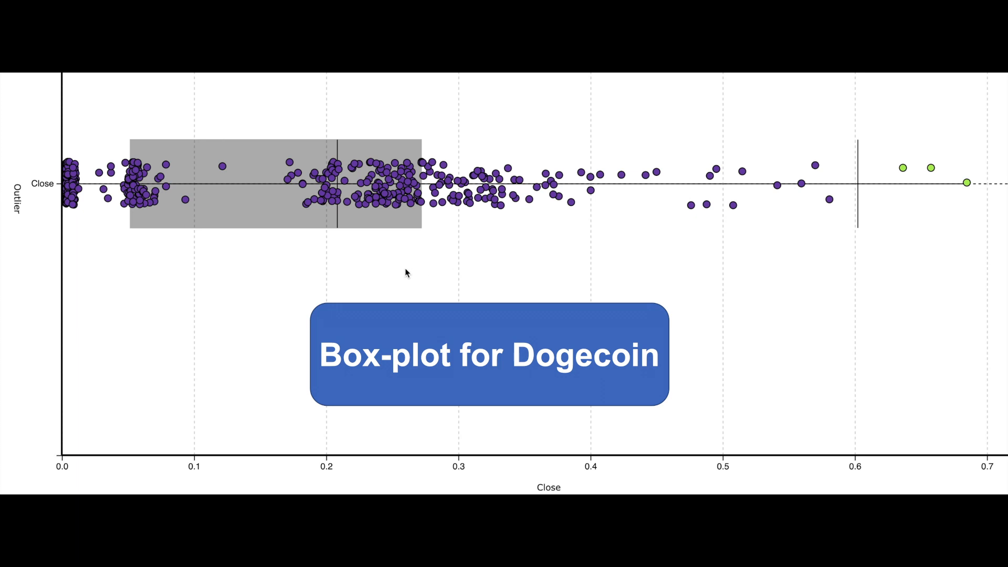
mouse_move(340, 235)
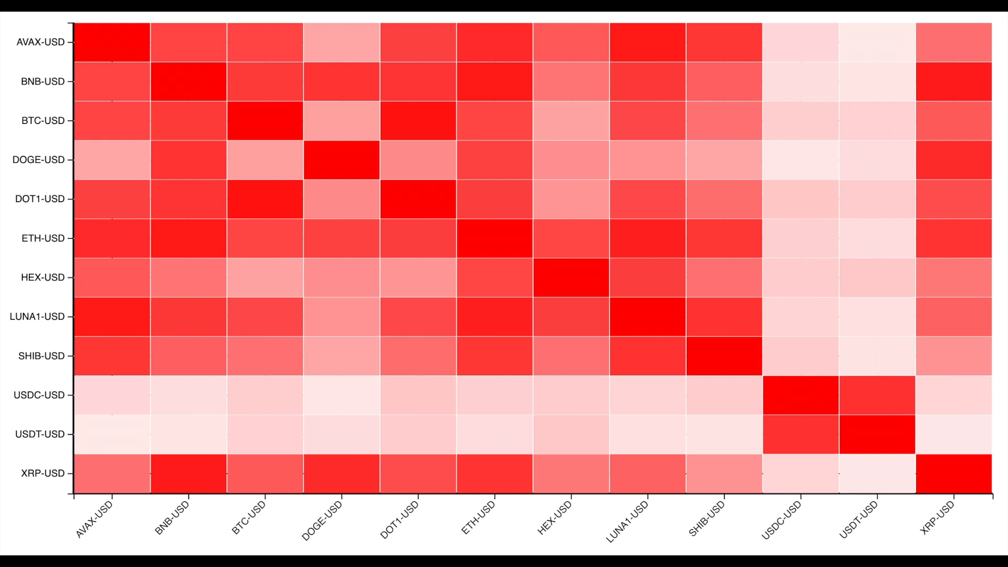
mouse_move(251, 243)
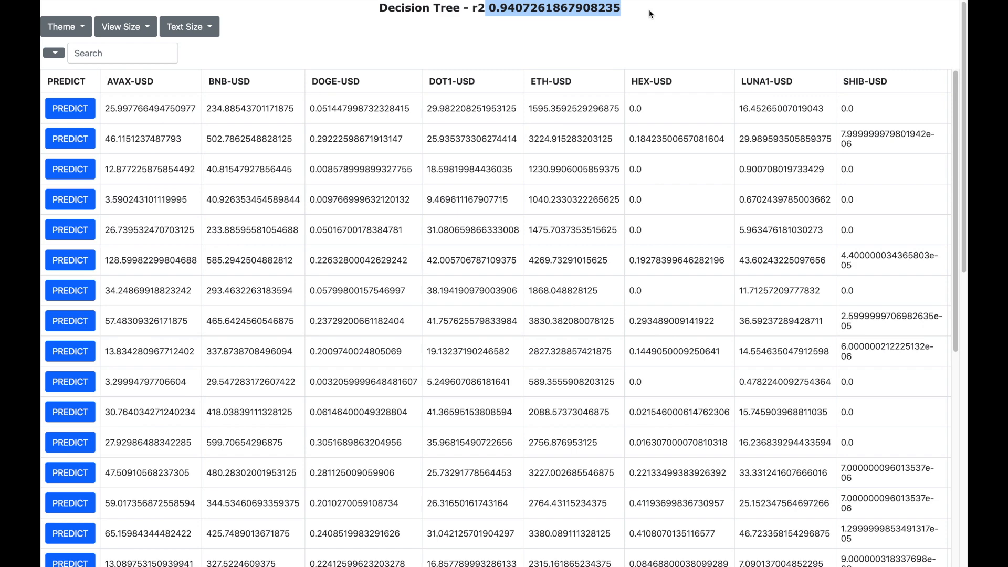
Step: Scroll the decision-tree results table right to compare BTC-USD with the pred column
scroll(right, 3)
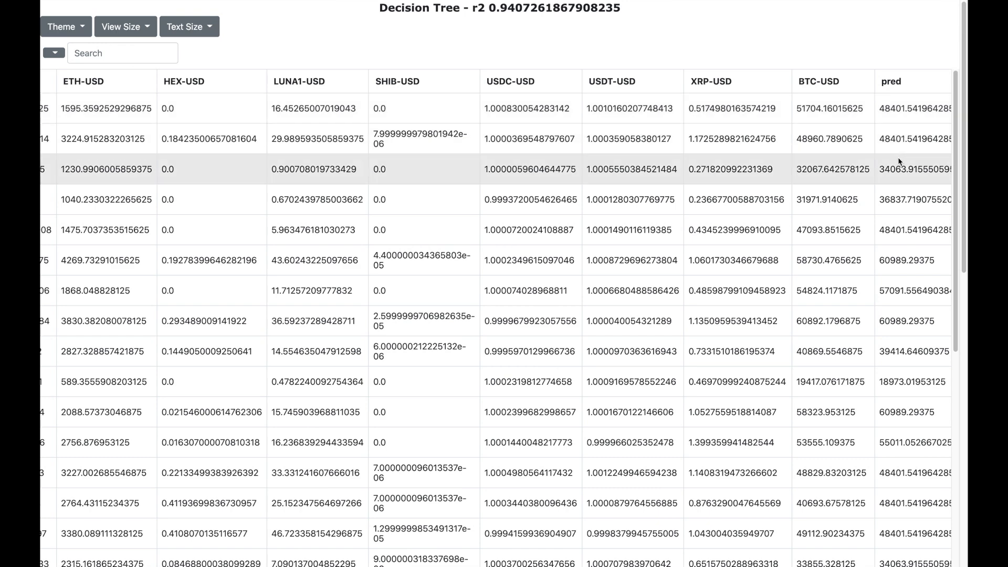
mouse_move(902, 207)
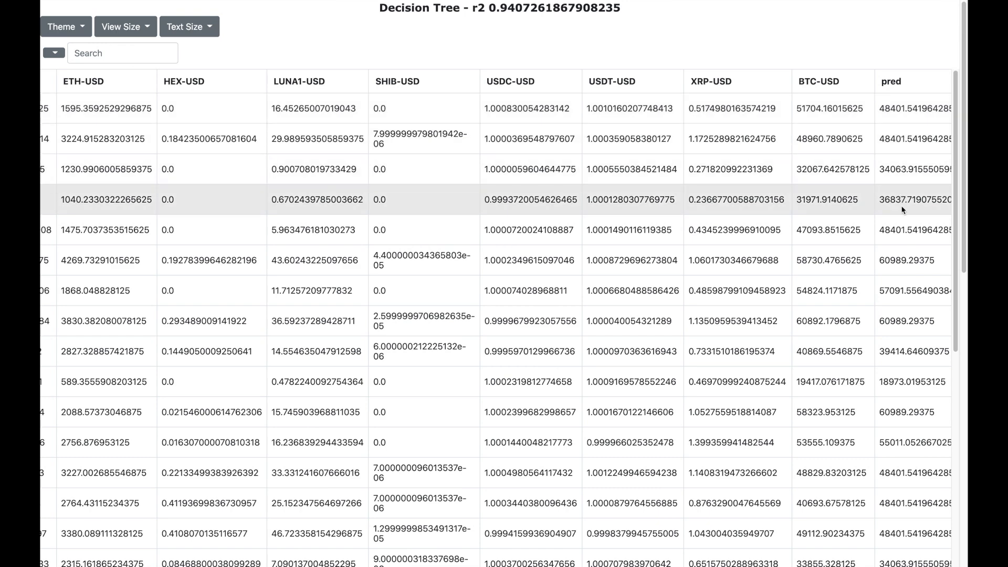